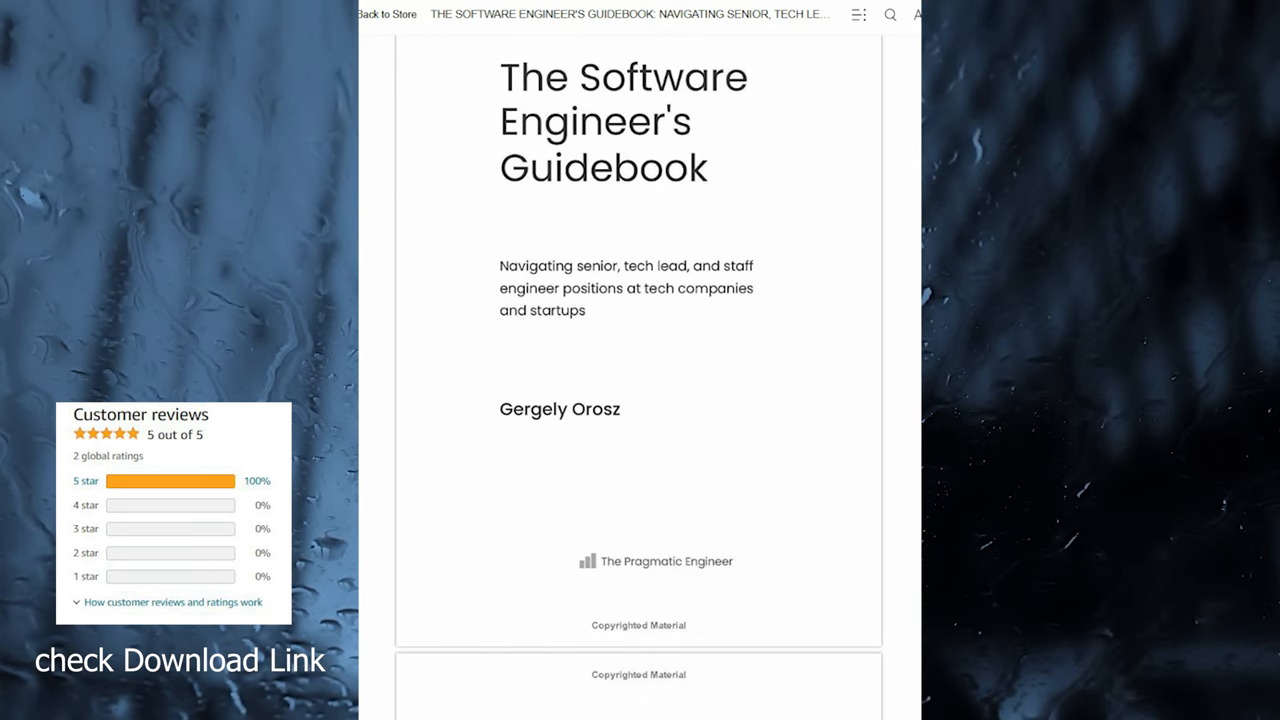
pyautogui.scroll(-3)
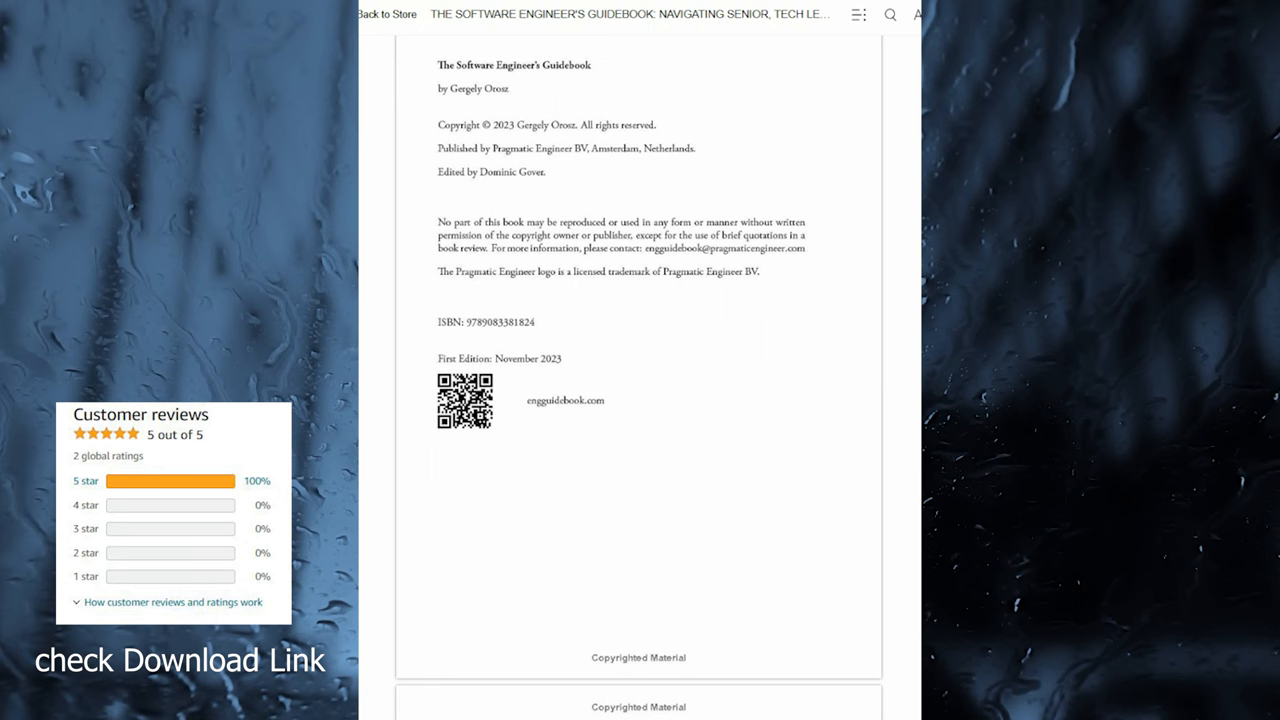
pyautogui.scroll(-3)
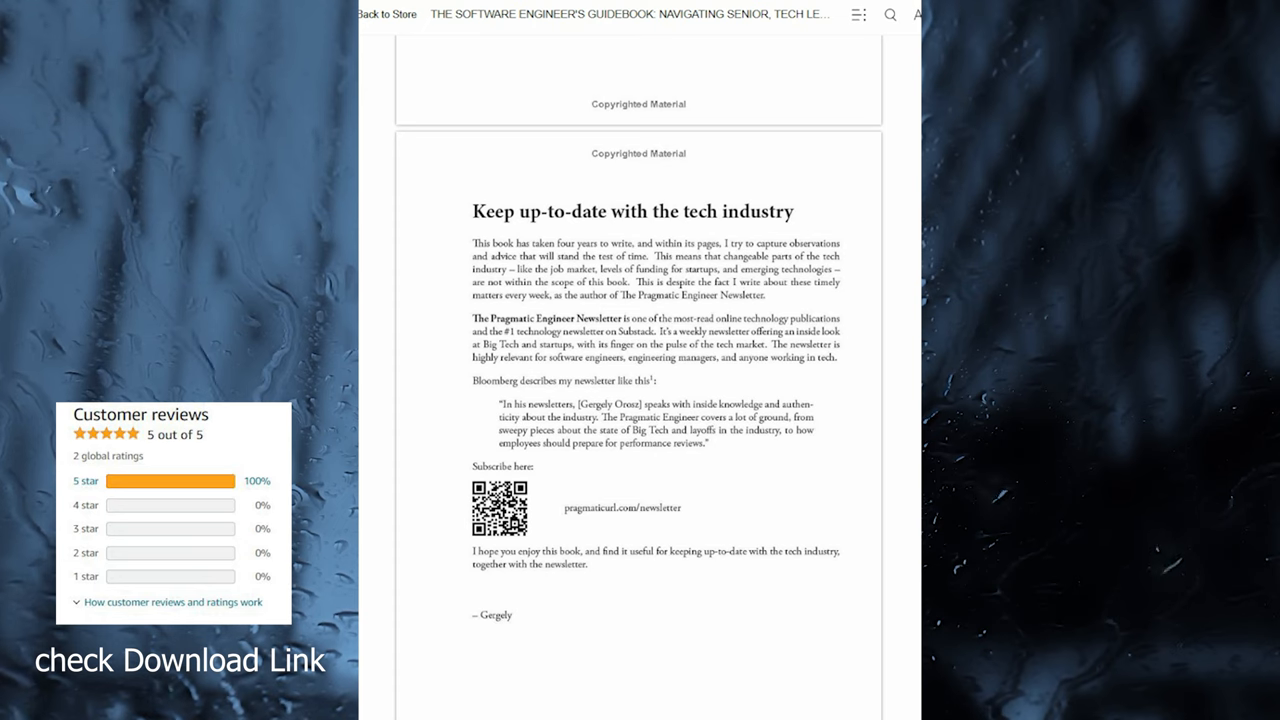
pyautogui.scroll(3)
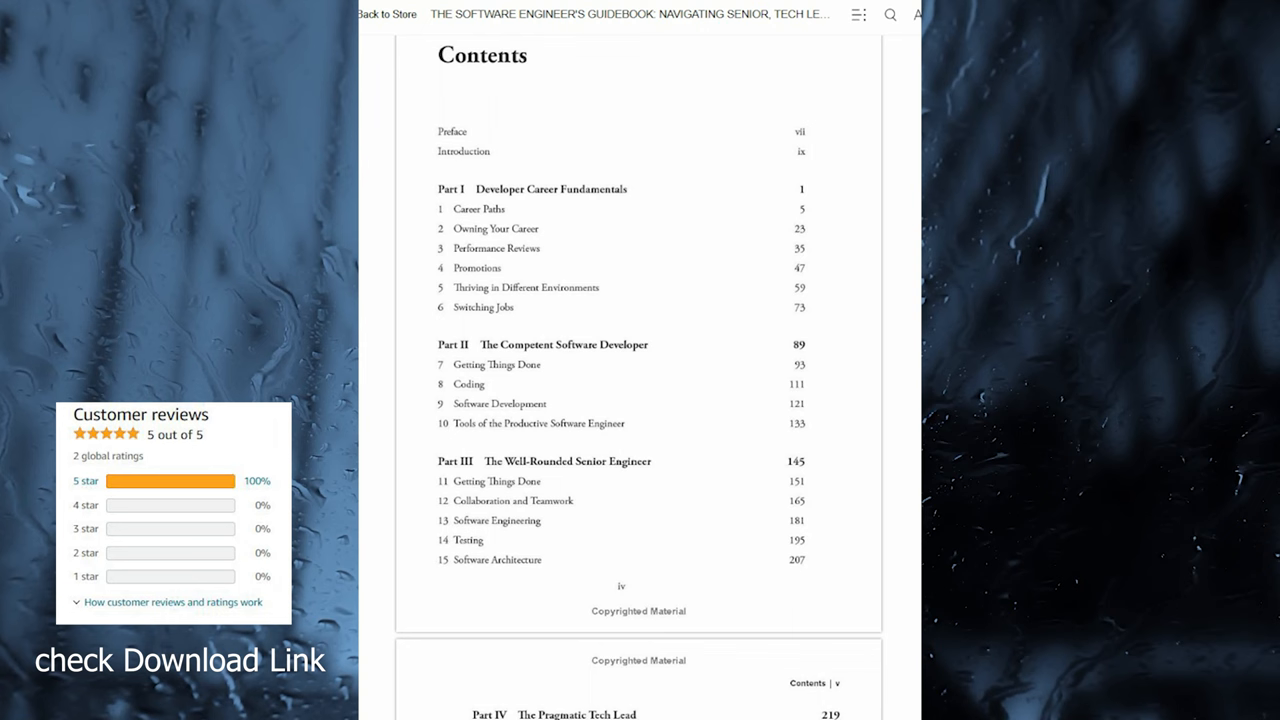
pyautogui.scroll(-3)
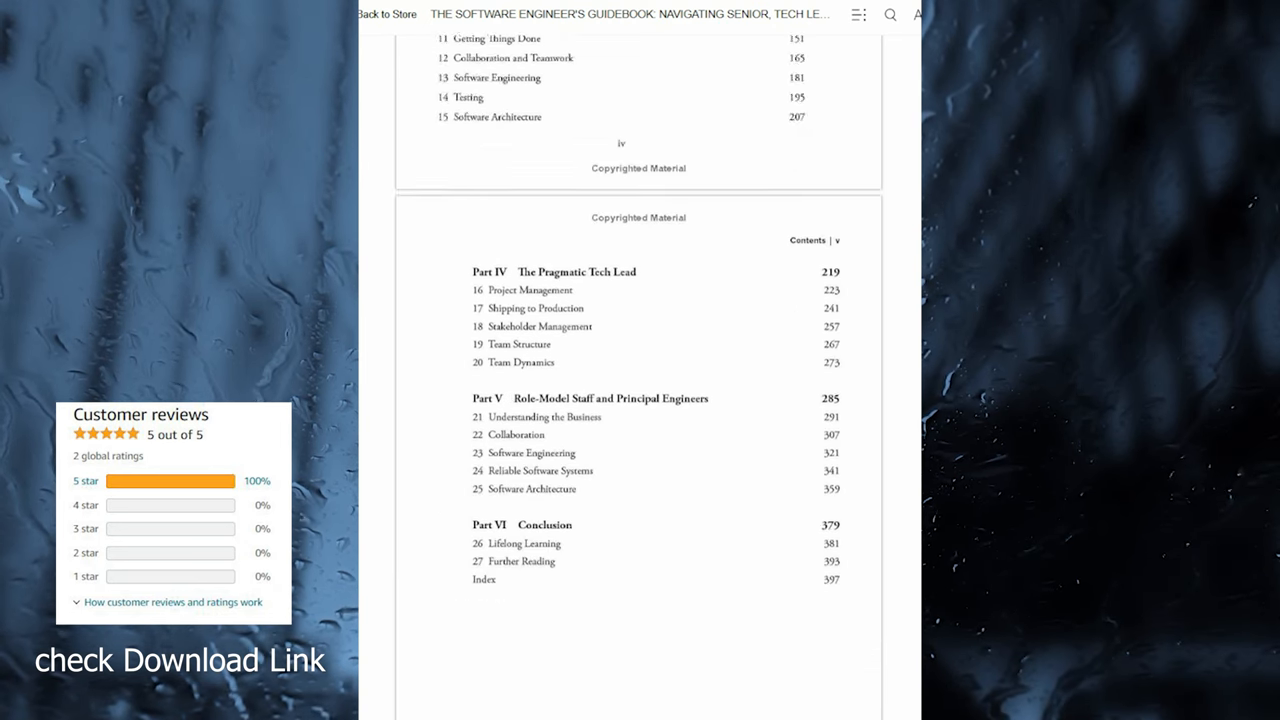
pyautogui.scroll(3)
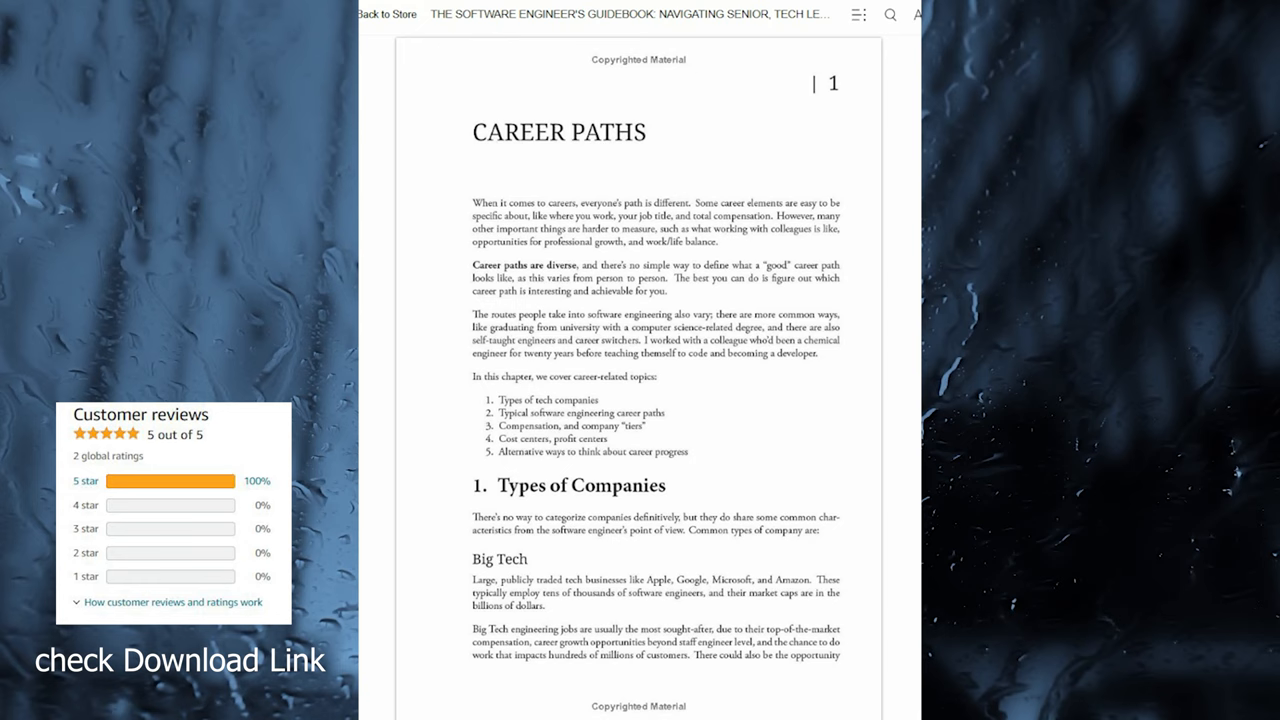
pyautogui.scroll(-3)
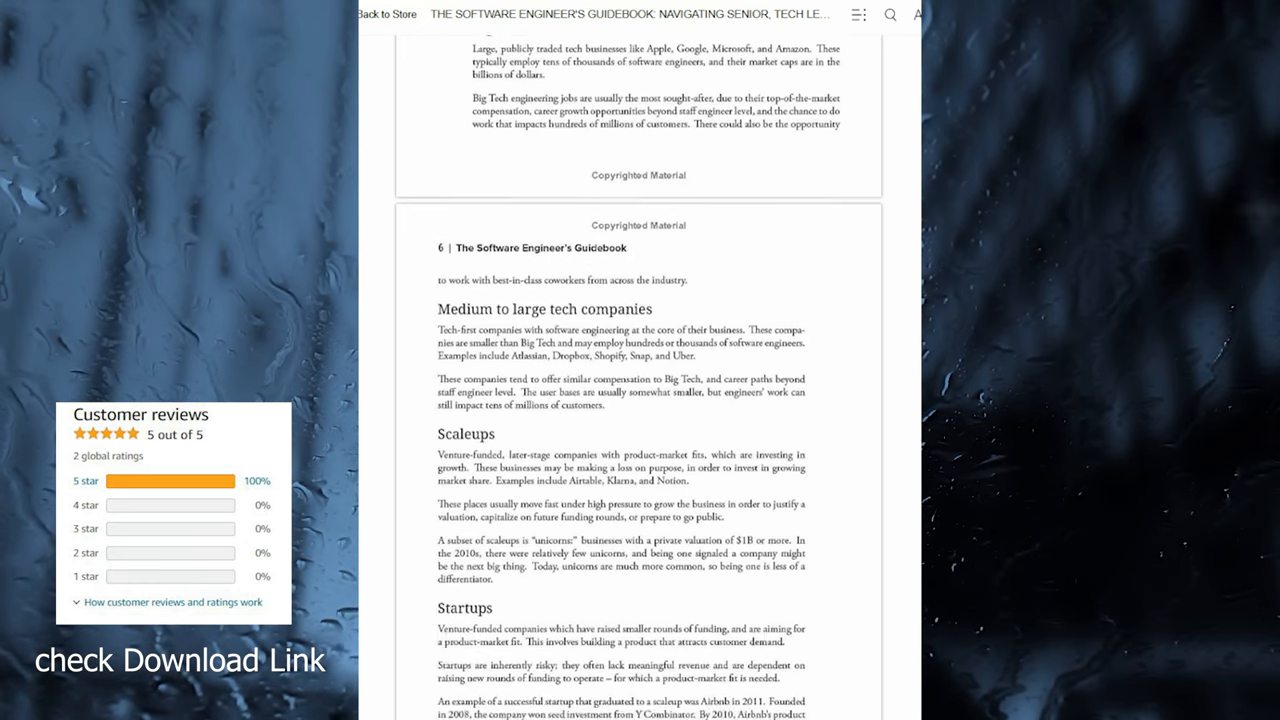
pyautogui.scroll(-3)
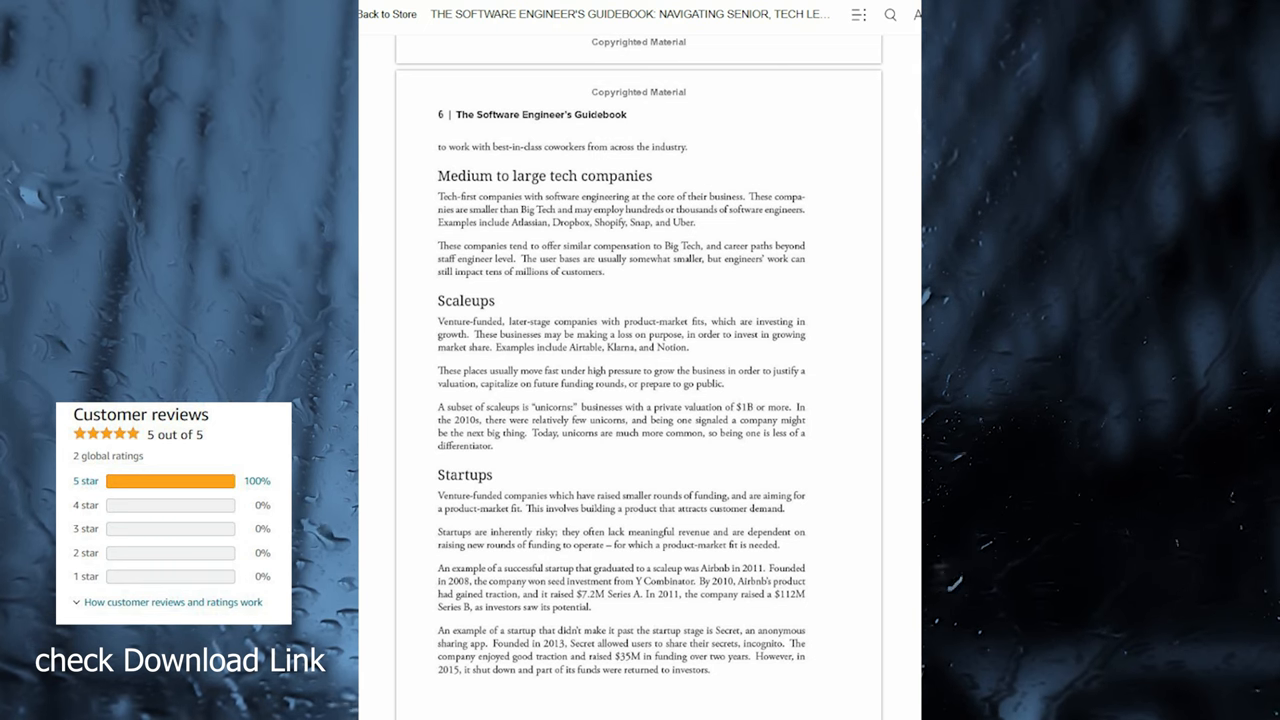
pyautogui.scroll(-3)
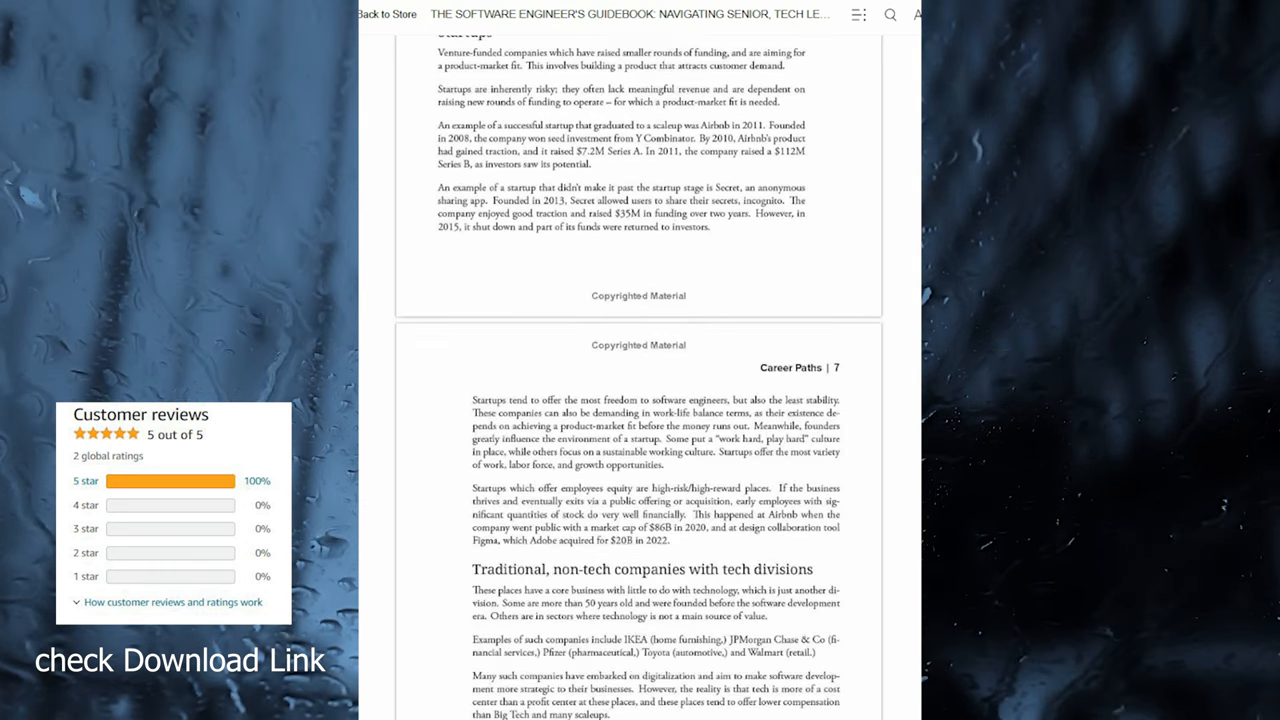
pyautogui.scroll(-3)
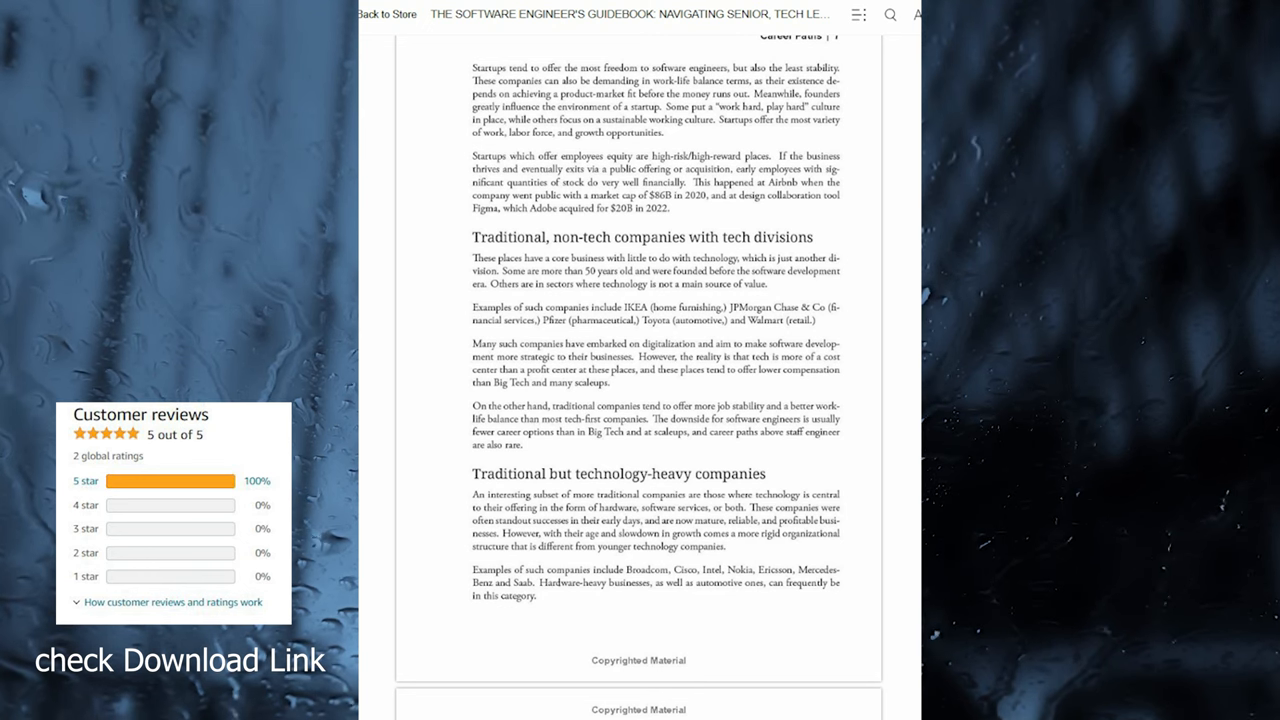
pyautogui.scroll(-3)
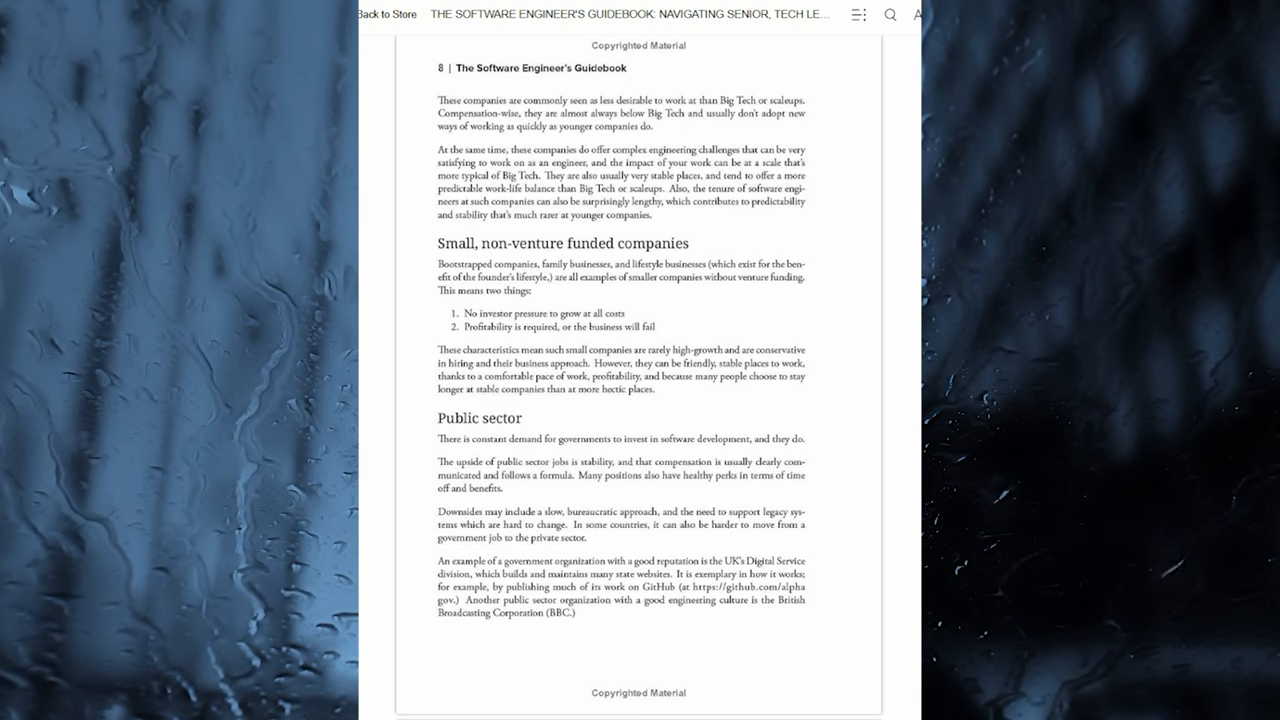
pyautogui.scroll(-3)
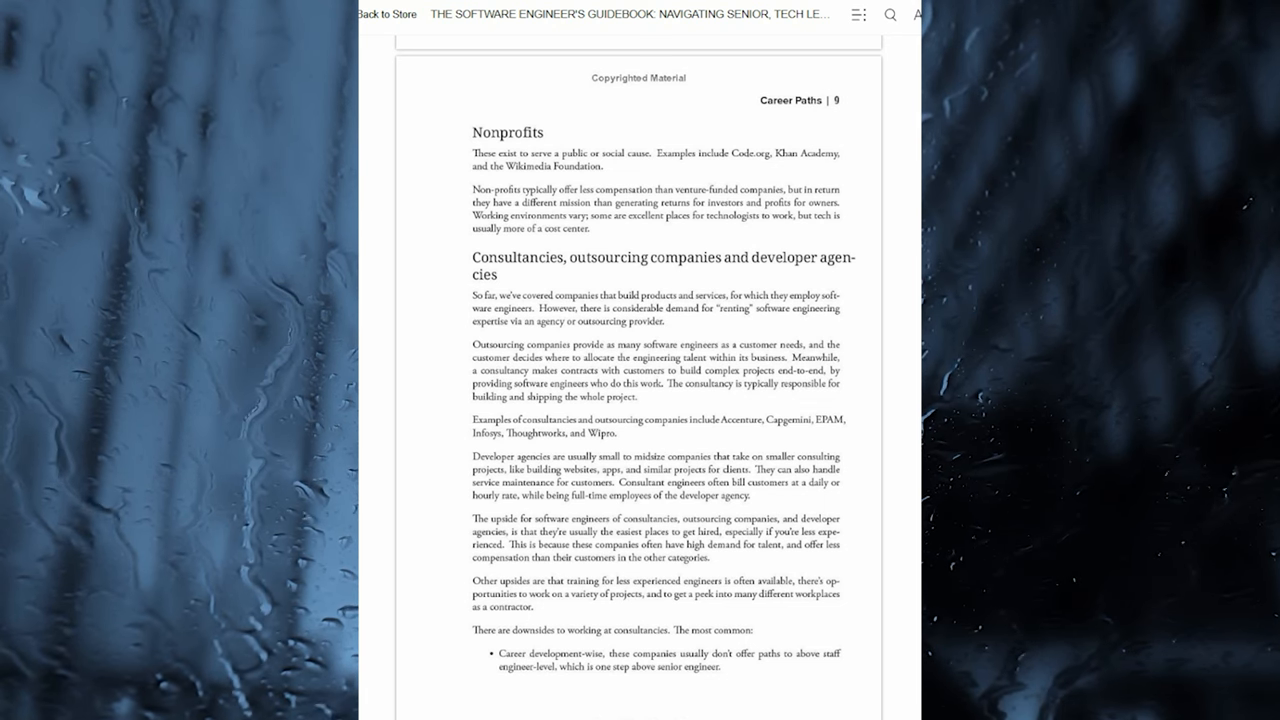
pyautogui.scroll(-3)
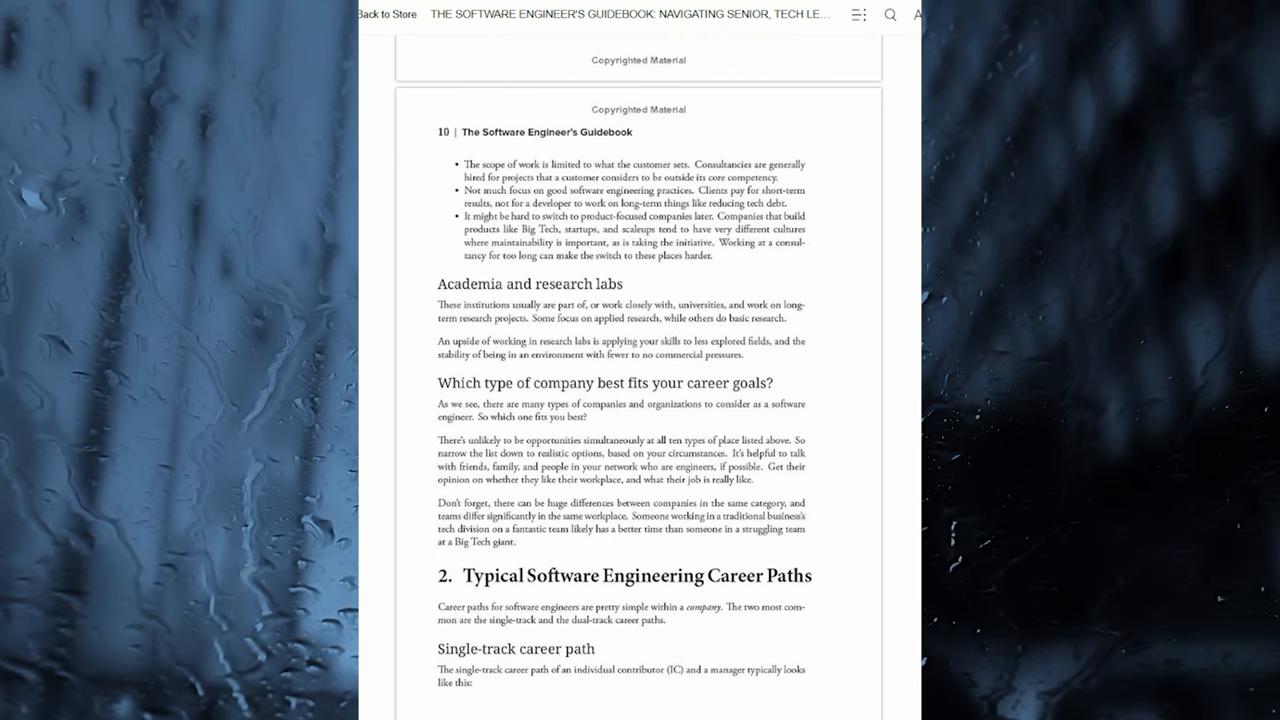
pyautogui.scroll(-3)
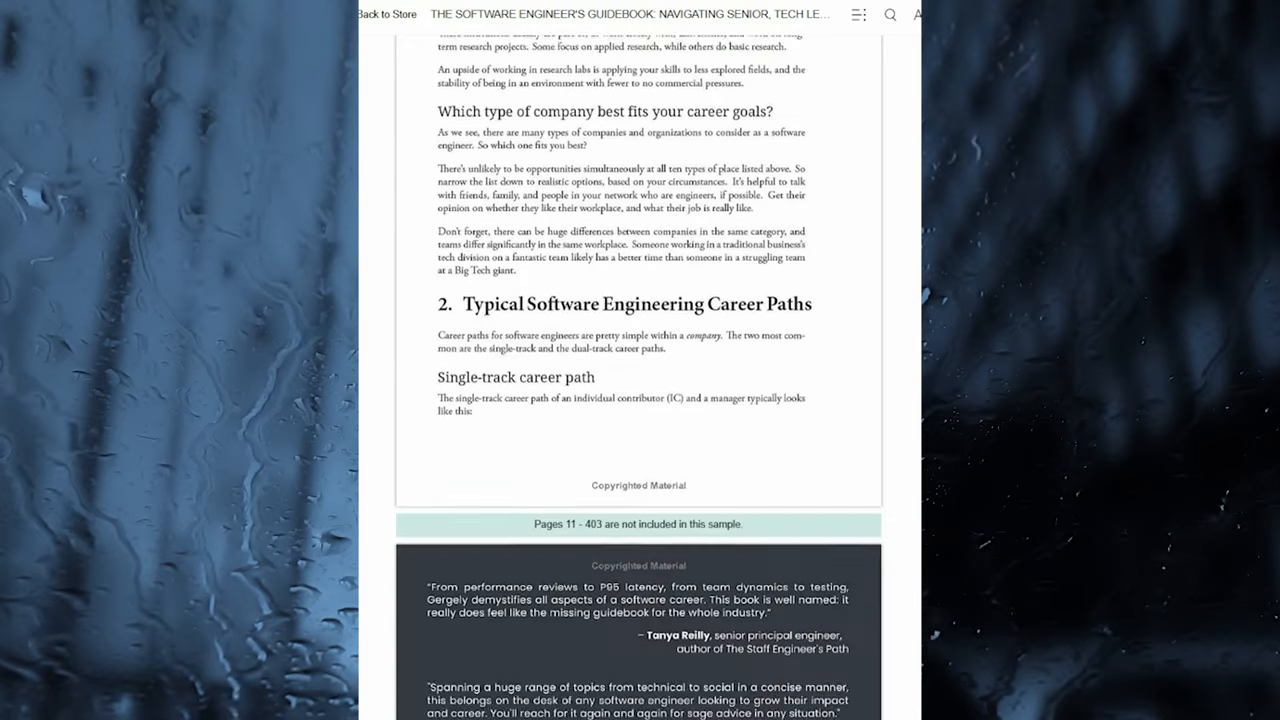
pyautogui.scroll(3)
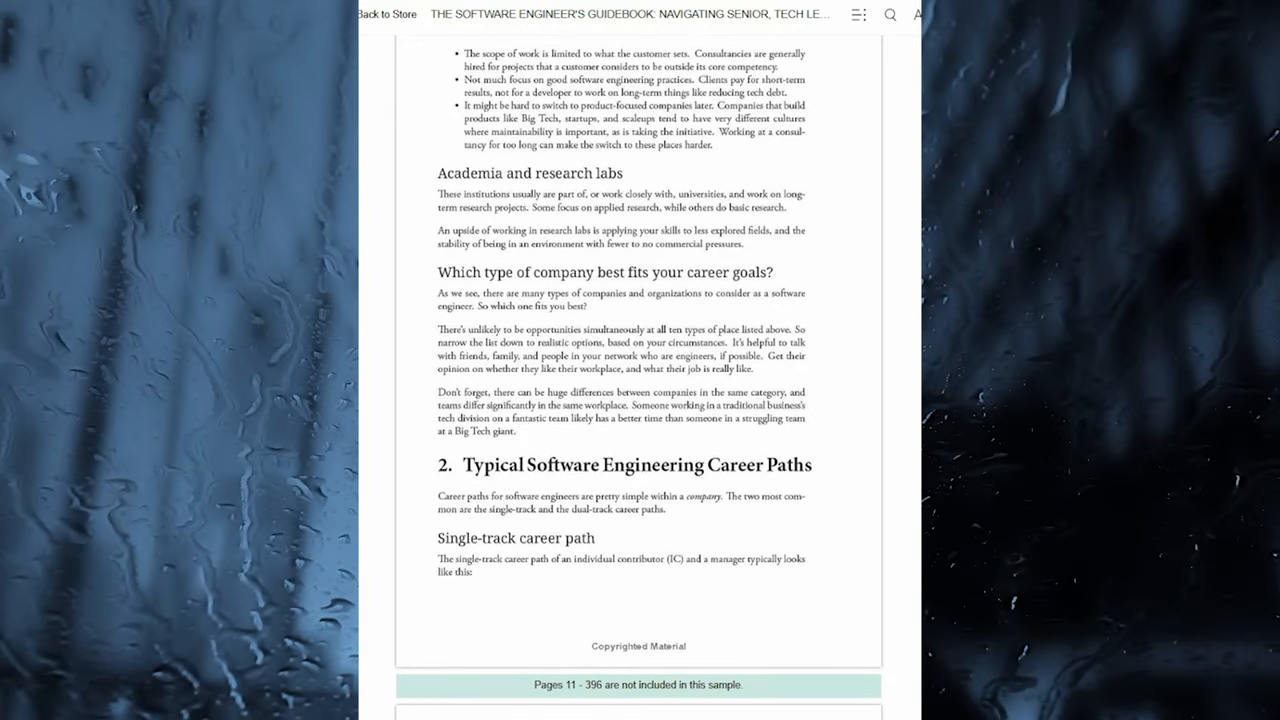
pyautogui.scroll(-3)
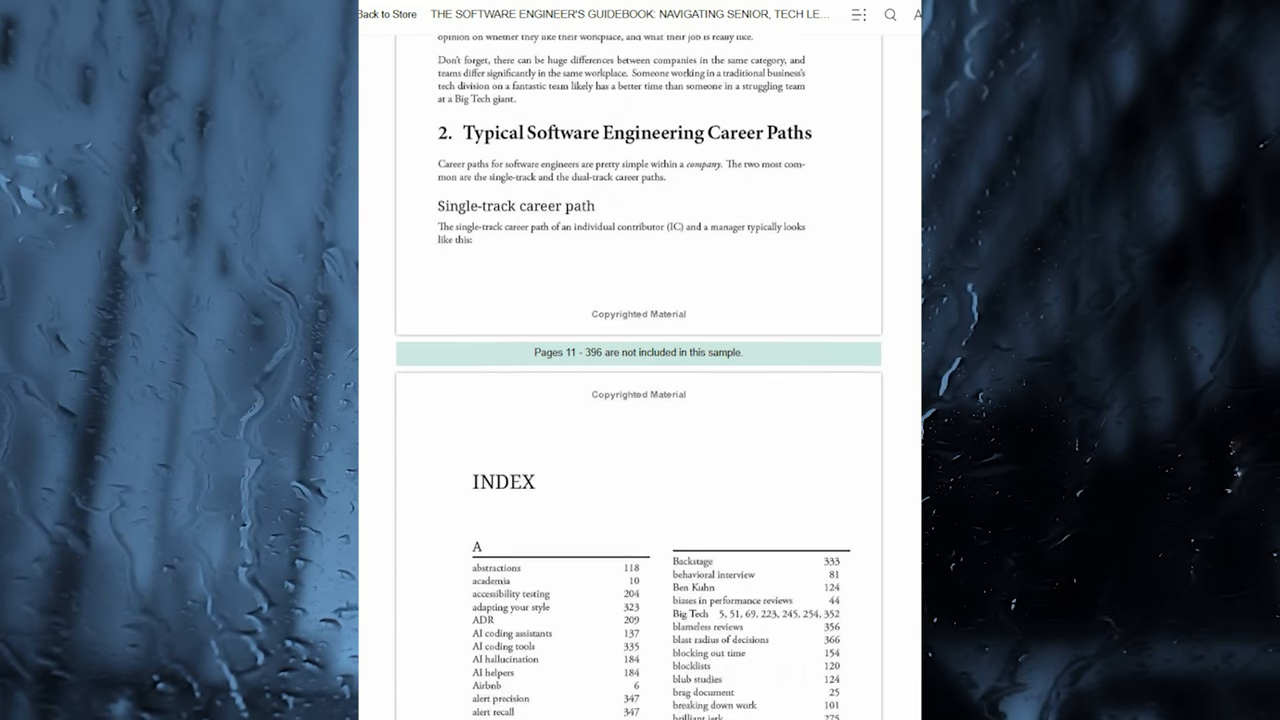
pyautogui.scroll(-3)
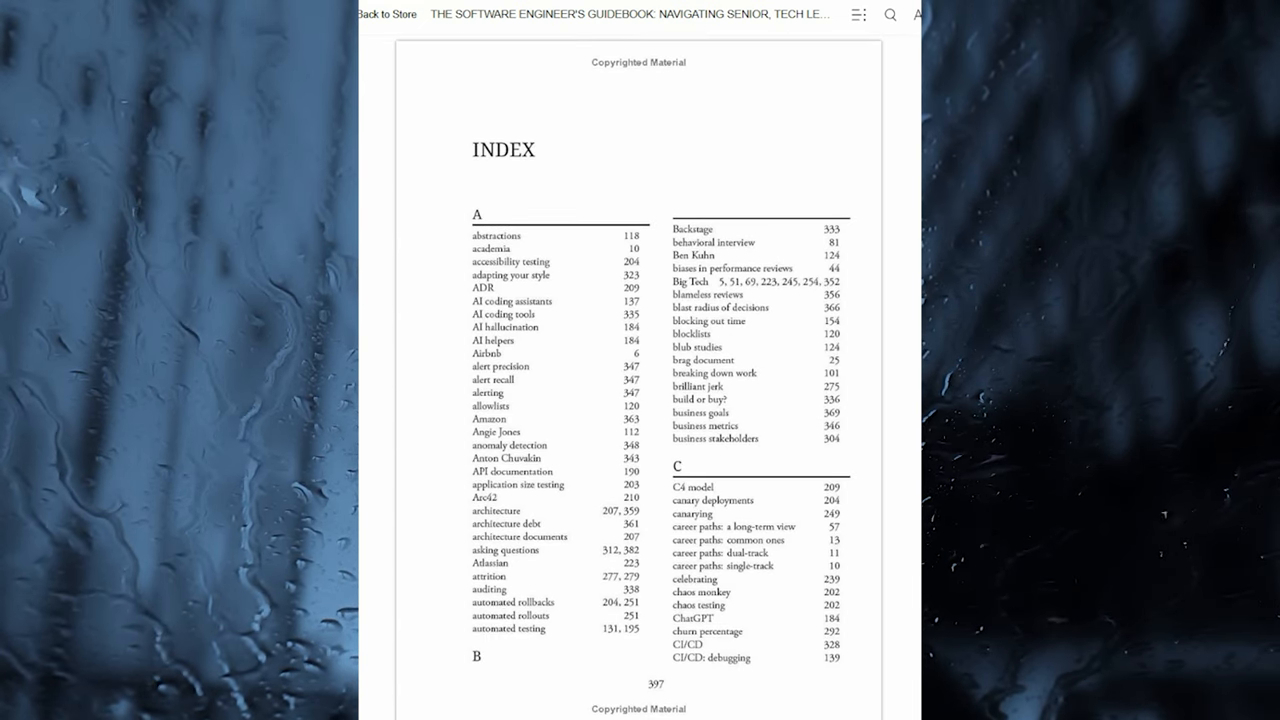